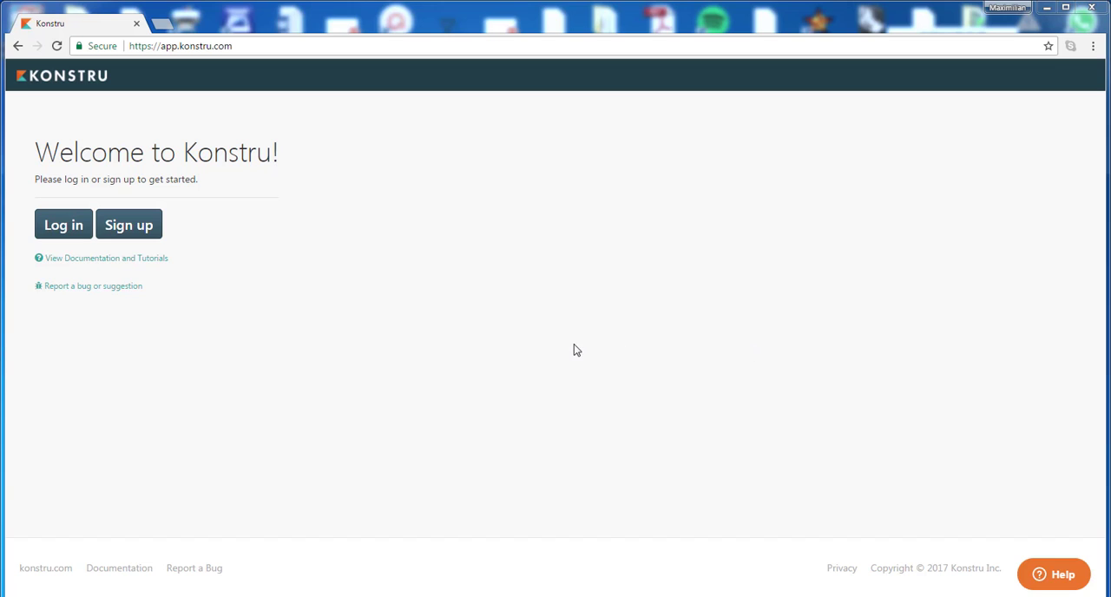
pyautogui.moveTo(534, 180)
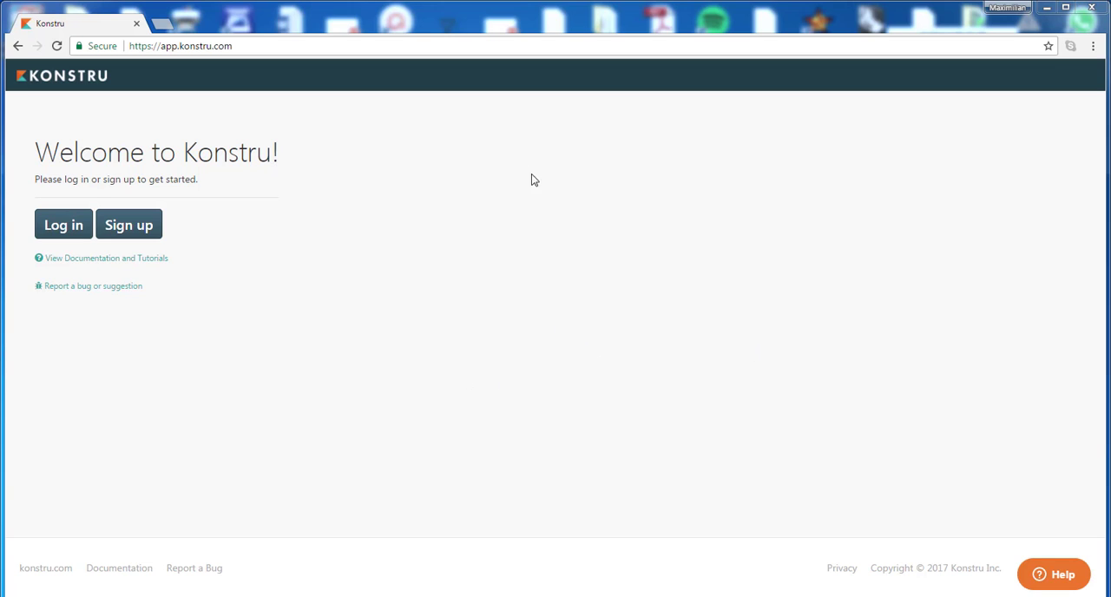
pyautogui.moveTo(225, 65)
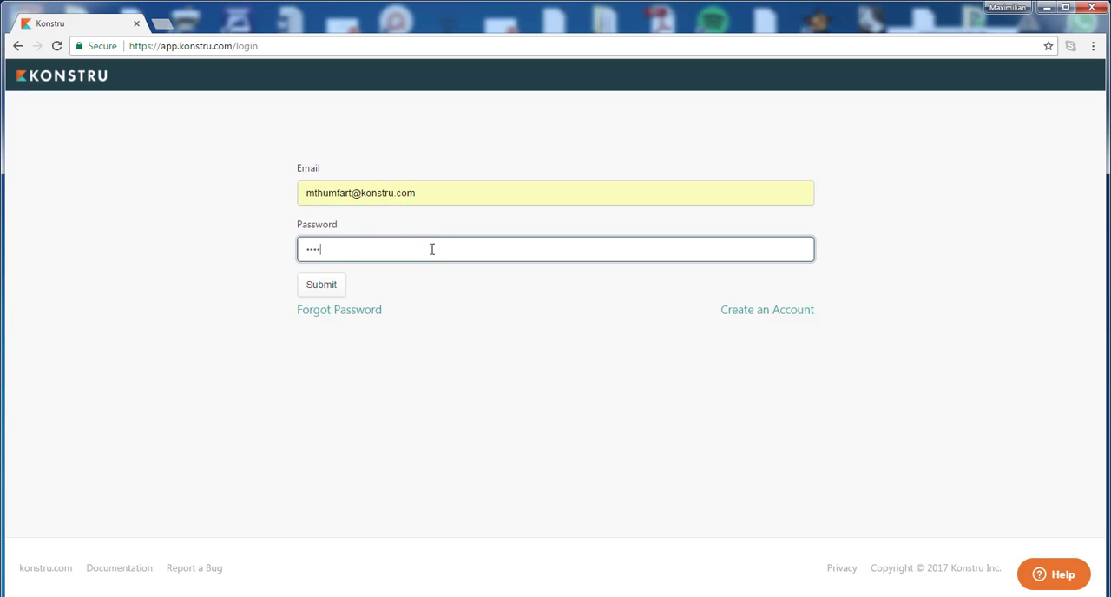
# Submit the login credentials and go to the models Dashboard.
pyautogui.click(321, 285)
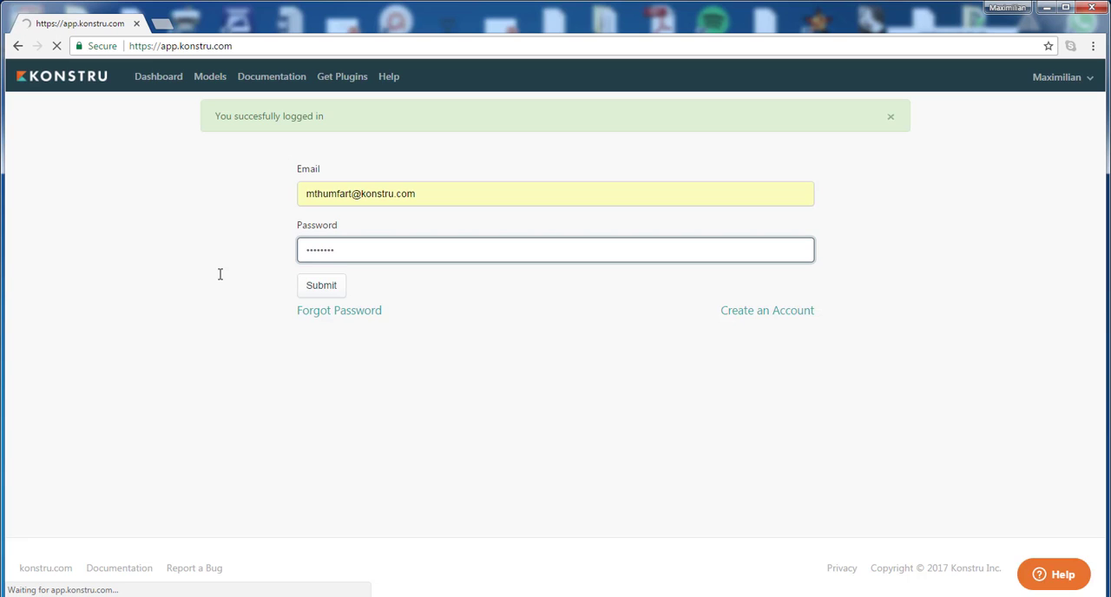
pyautogui.click(321, 285)
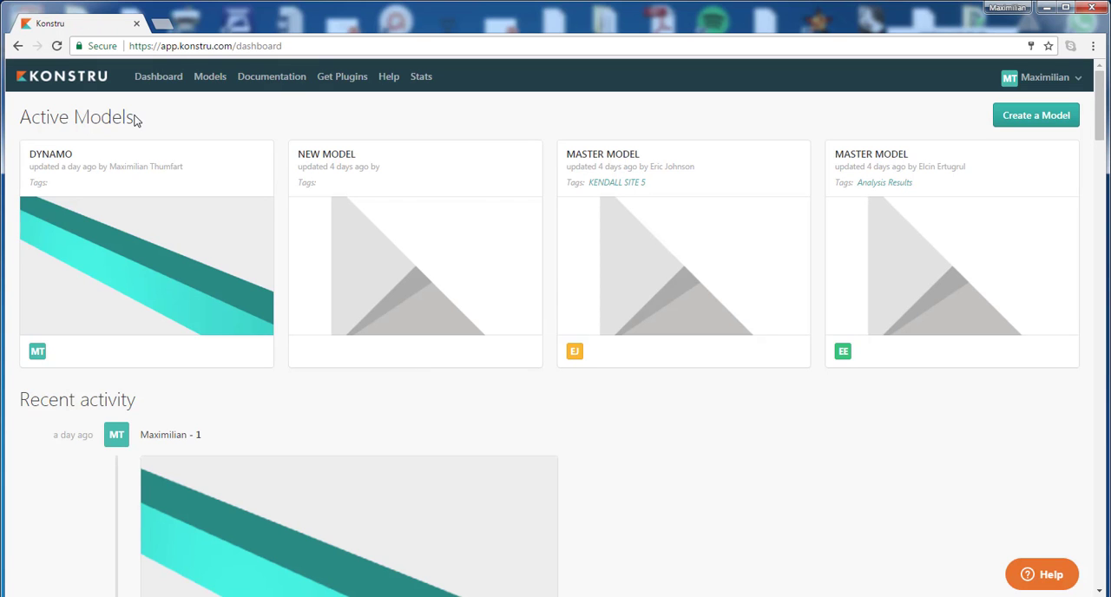
pyautogui.moveTo(179, 406)
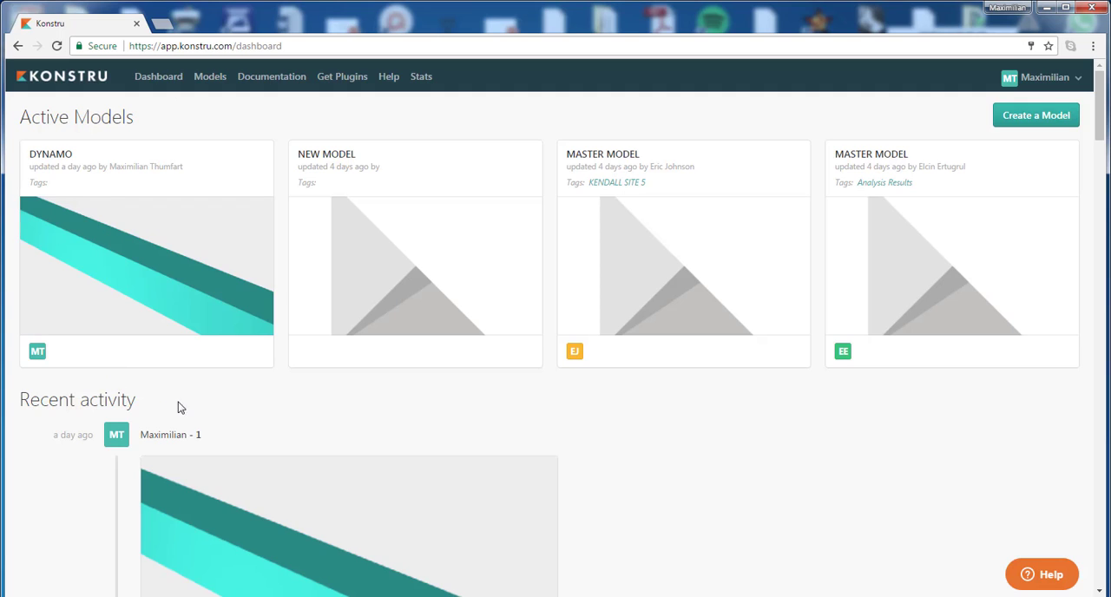
pyautogui.moveTo(953, 82)
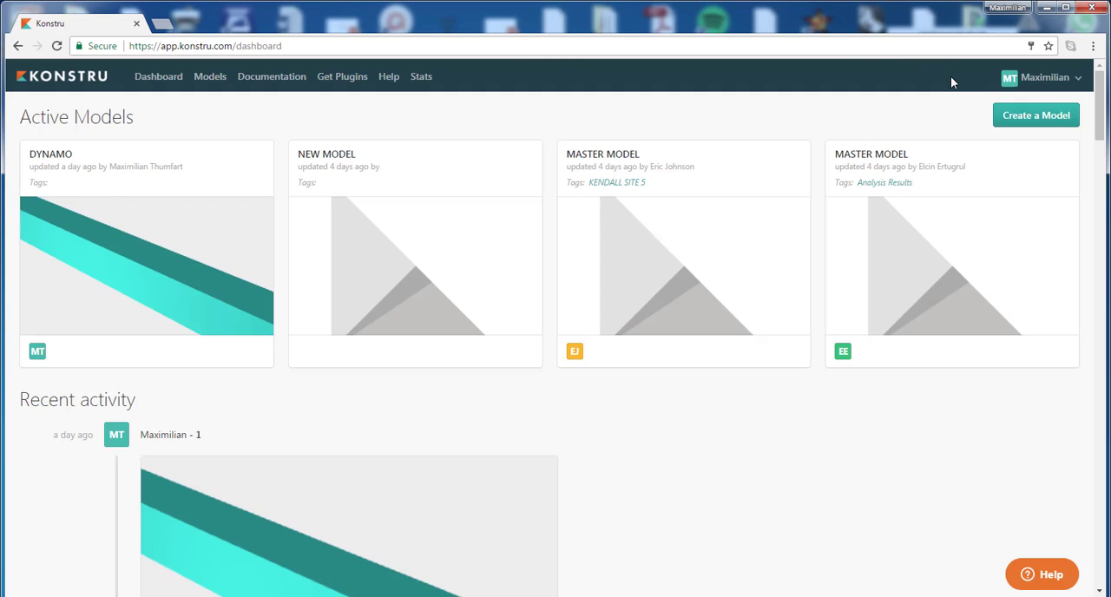
pyautogui.moveTo(1014, 139)
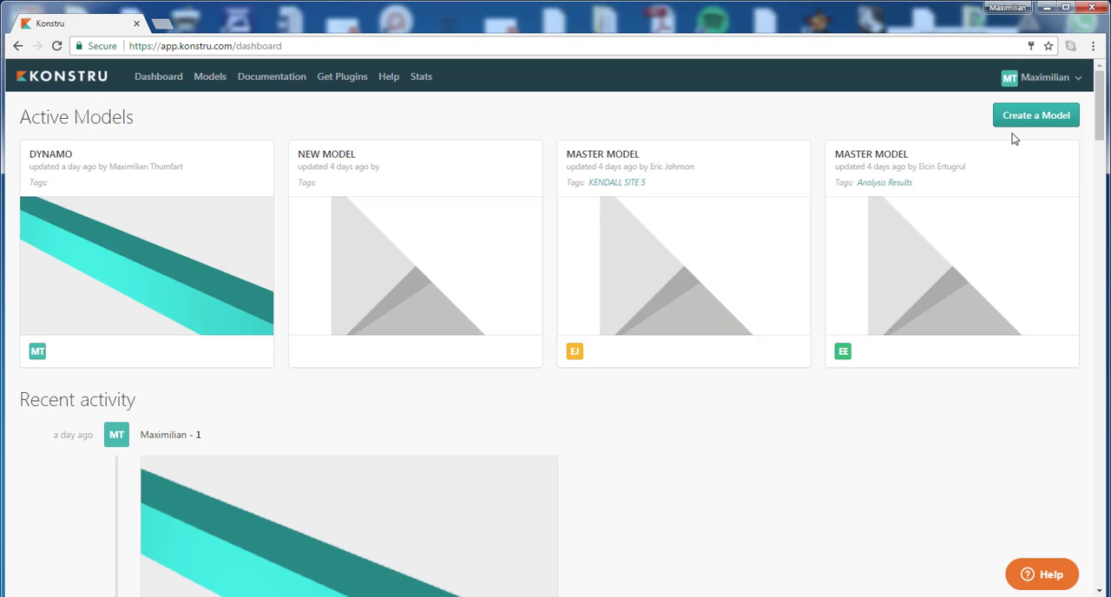
# Start a new model named 'My new Model' with description 'new model'.
pyautogui.click(1035, 114)
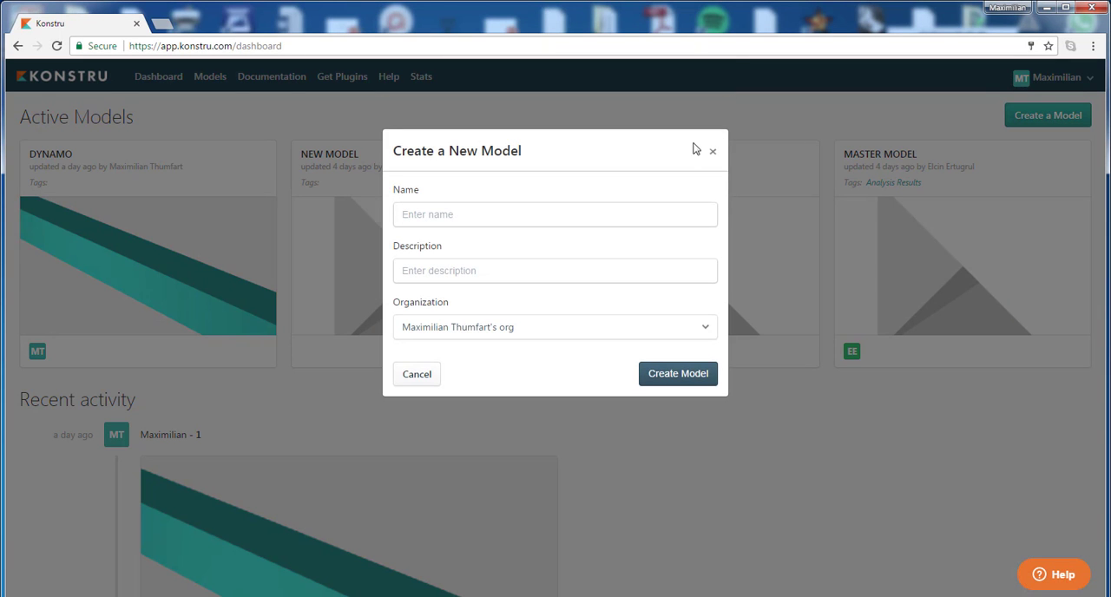
pyautogui.click(554, 215)
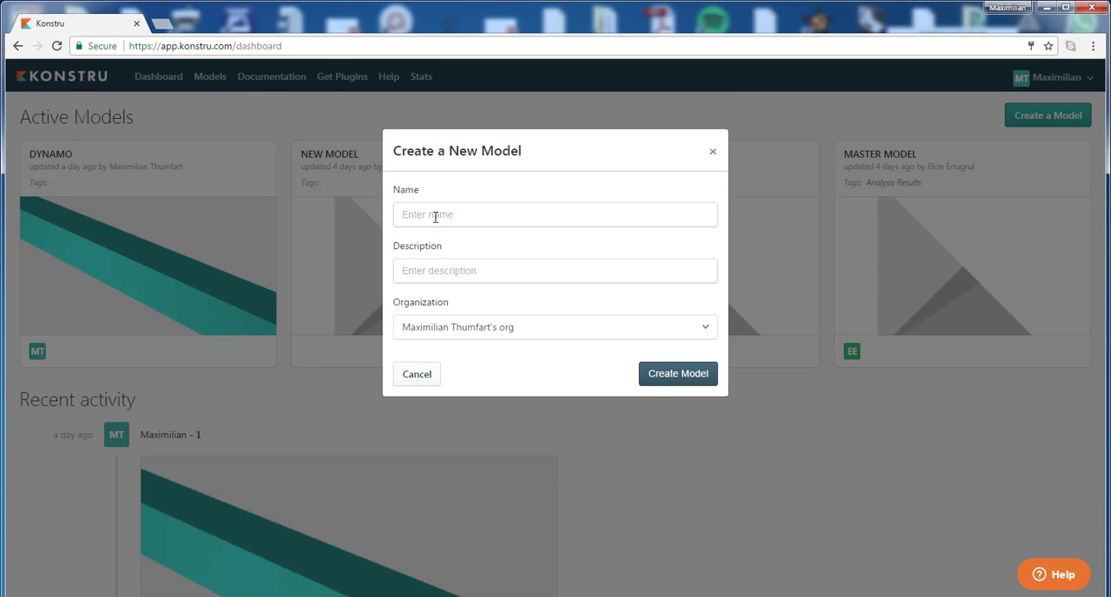
pyautogui.write('My n')
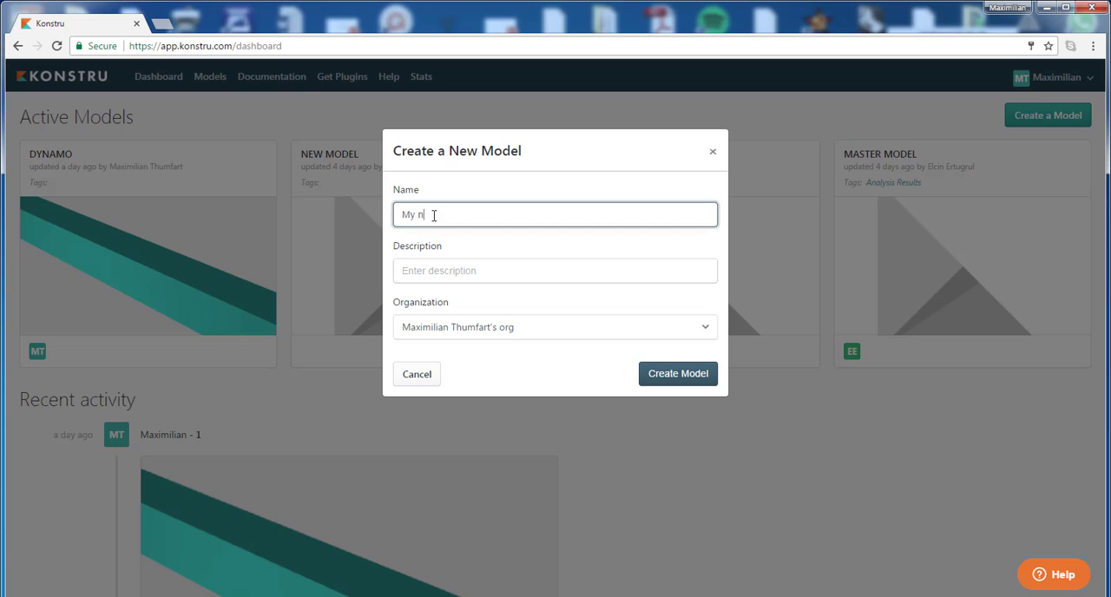
pyautogui.write('ew Model')
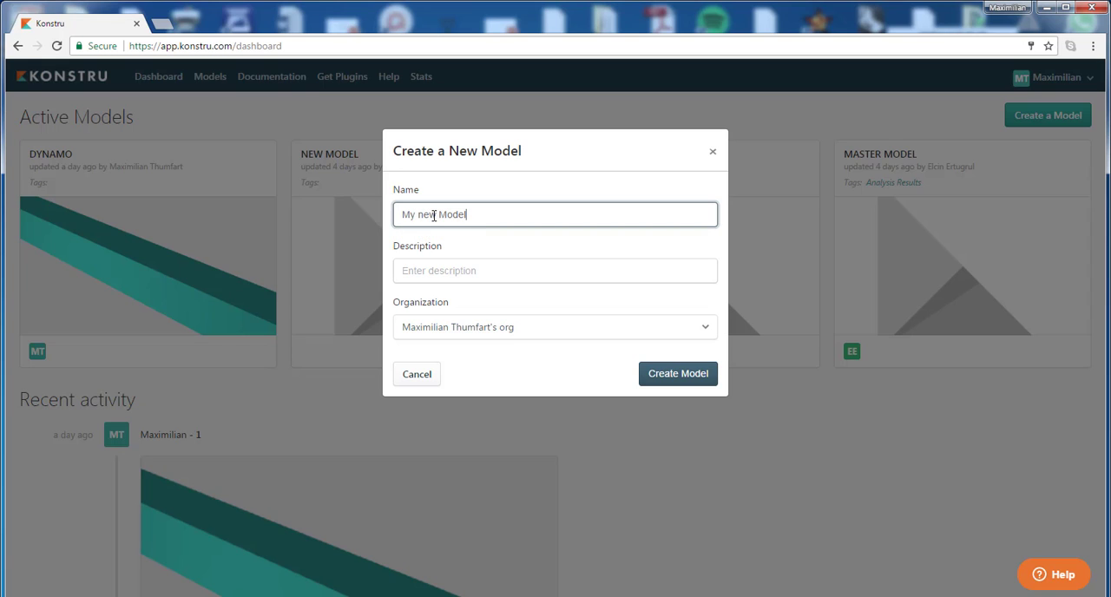
pyautogui.write('new model')
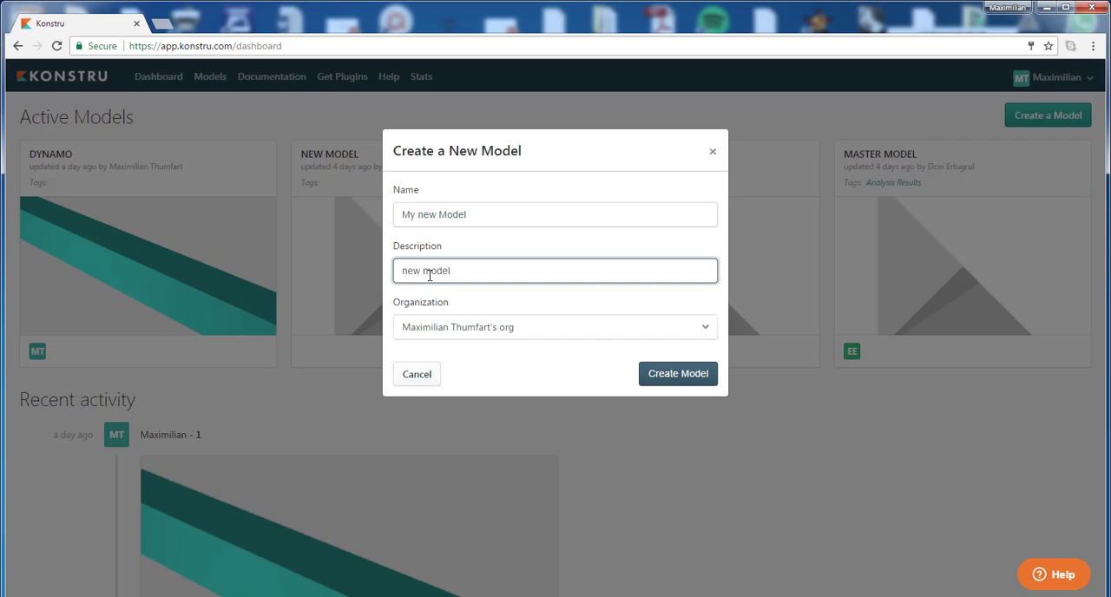
pyautogui.moveTo(411, 315)
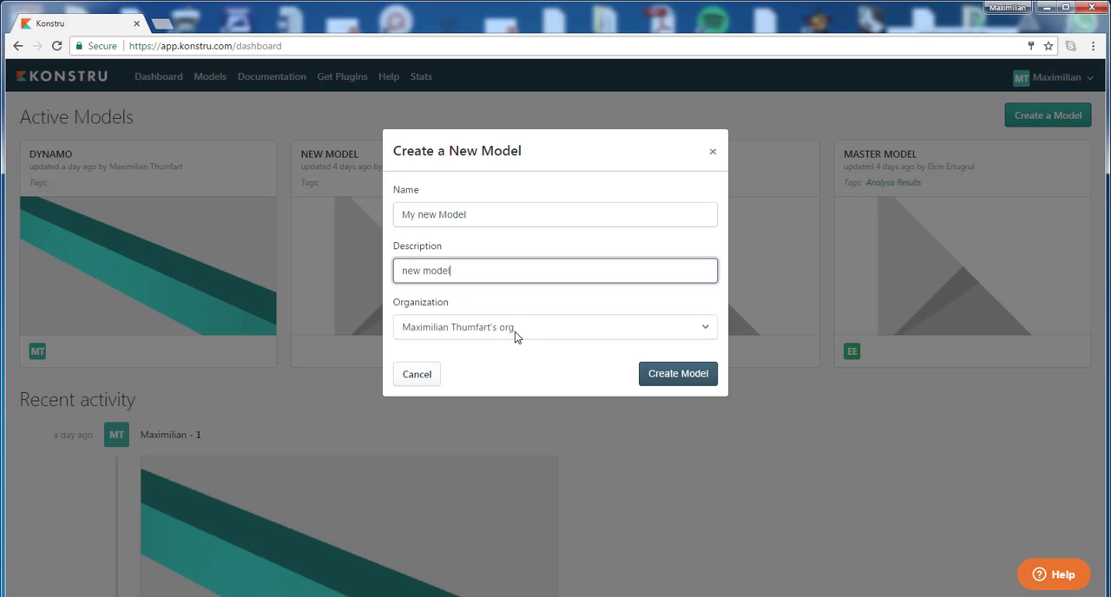
pyautogui.moveTo(512, 328)
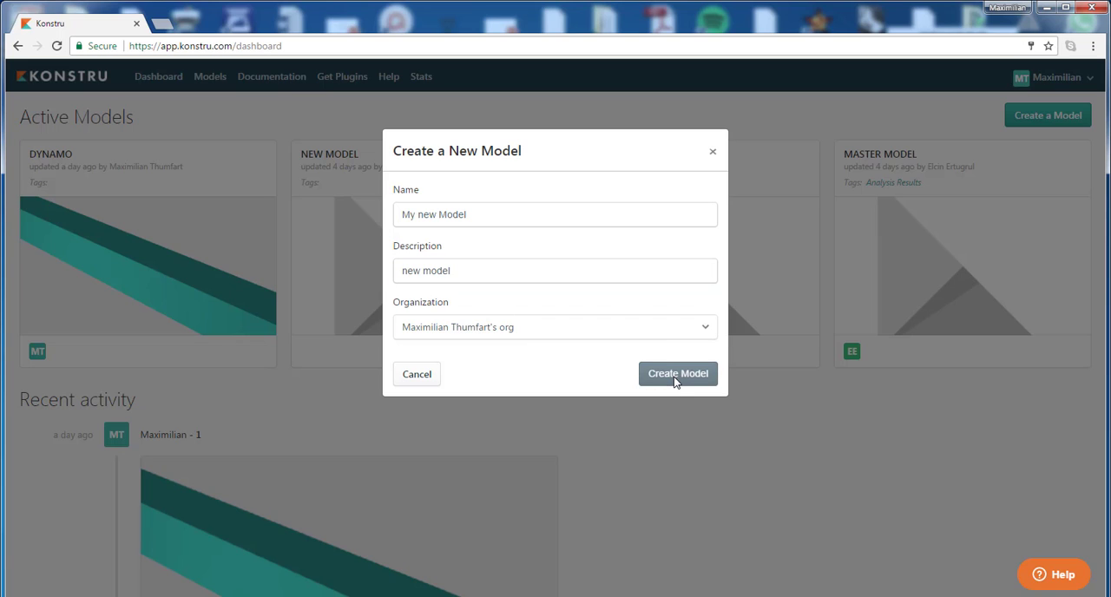
# Confirm the dialog to create 'My new Model', opening its empty page.
pyautogui.click(678, 373)
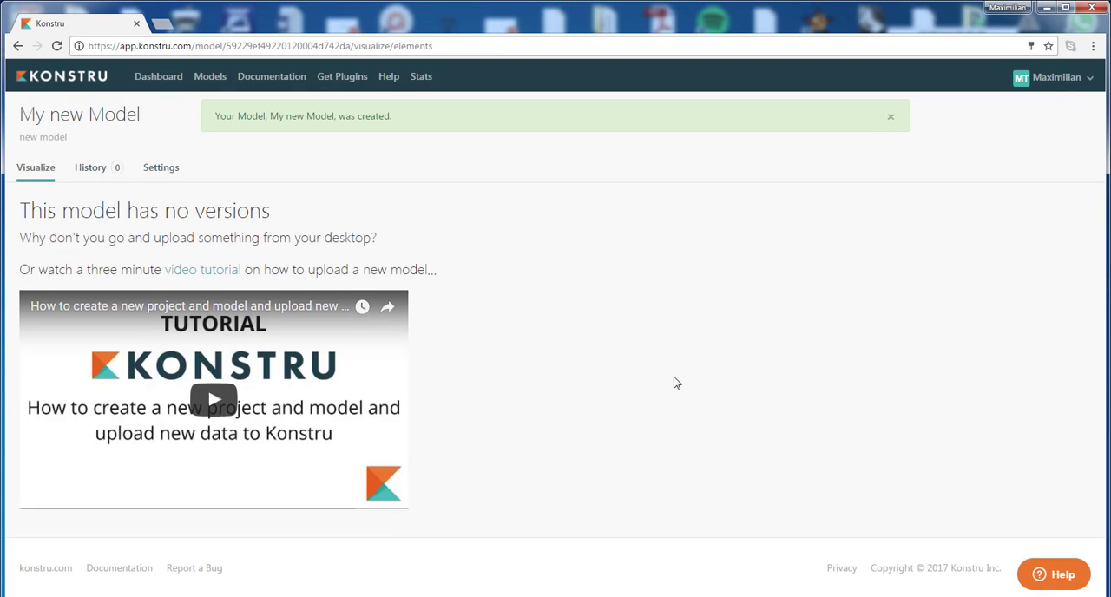
pyautogui.moveTo(457, 197)
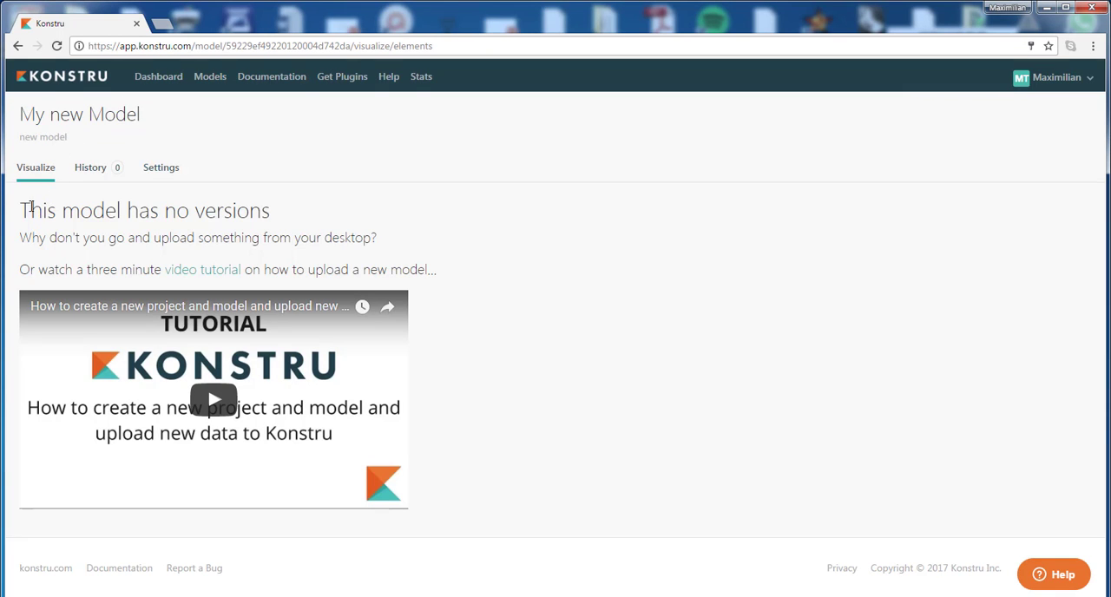
pyautogui.moveTo(296, 234)
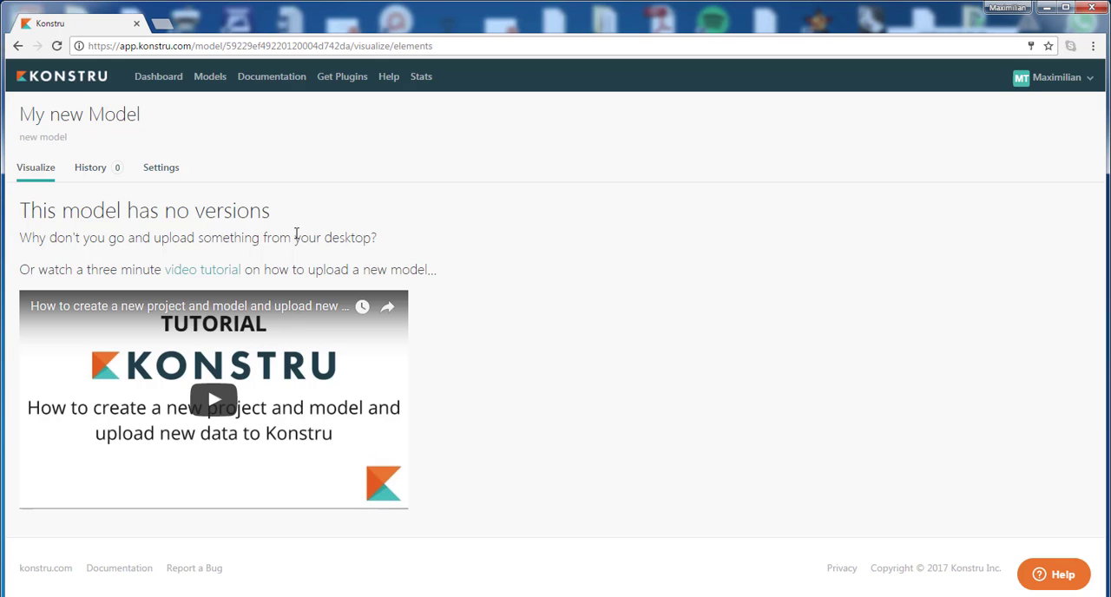